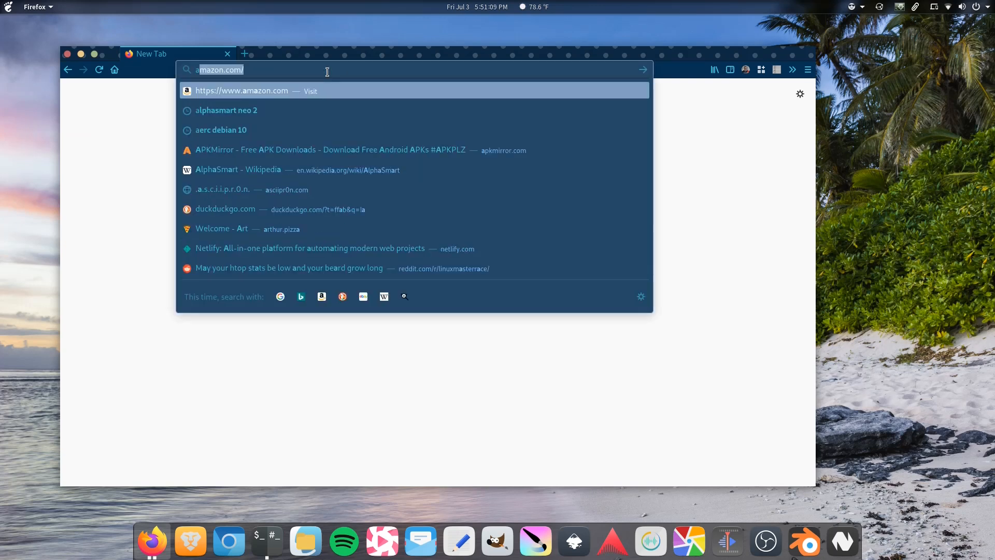
Load about:config in the address bar to reach Advanced Preferences
text(about.gitlab.com/)
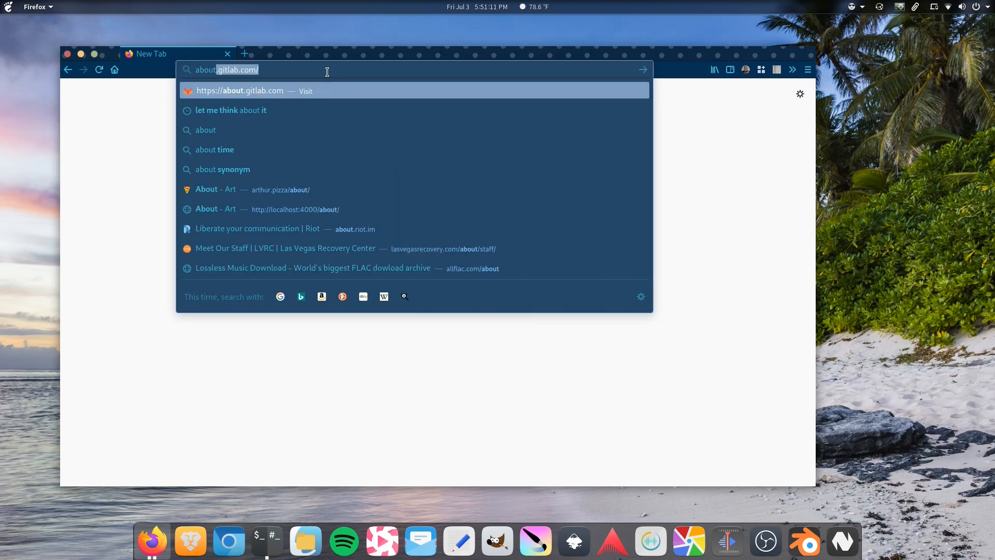
text(about:config)
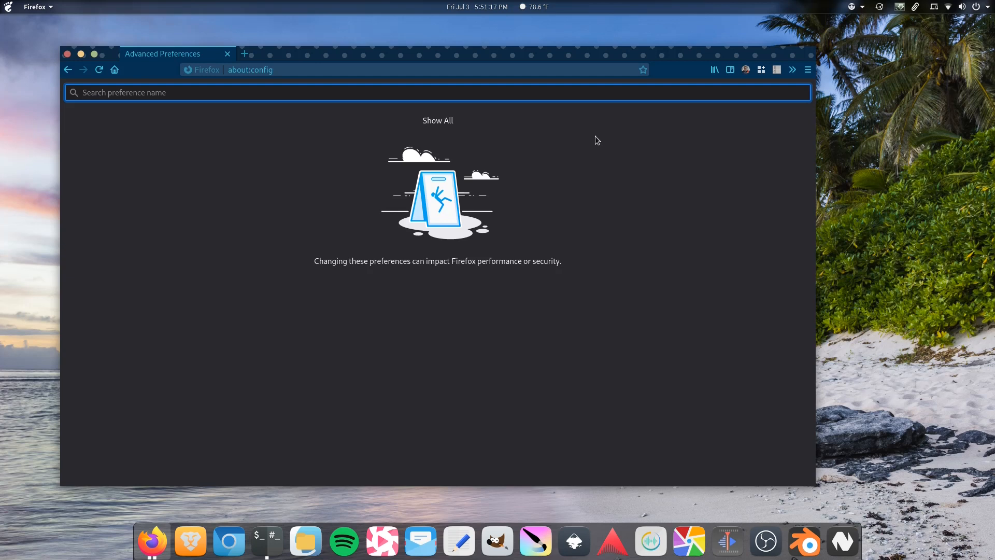
Filter the preferences to browser.newtabpage.pinned, revealing its pinned google.com value
text(bro)
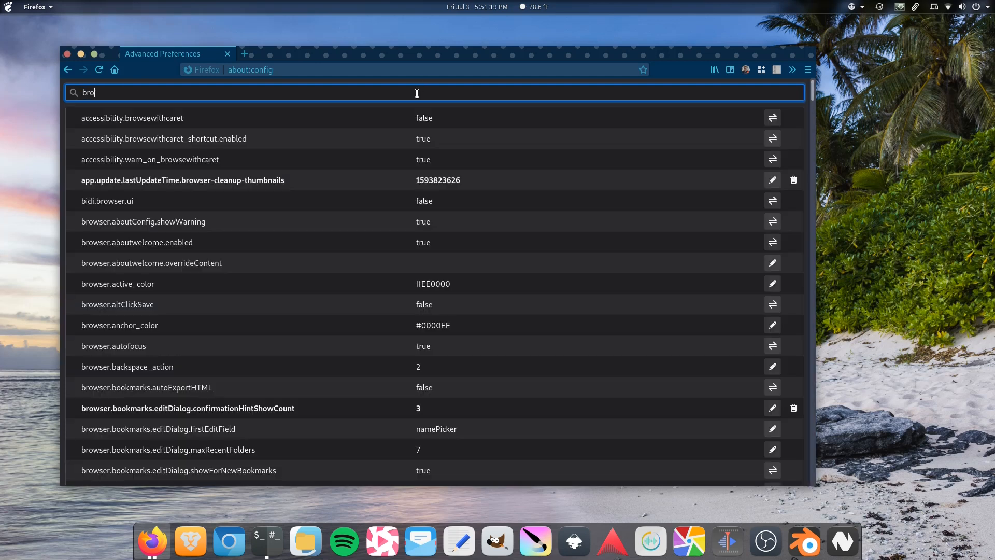
text(browser.newtabpage)
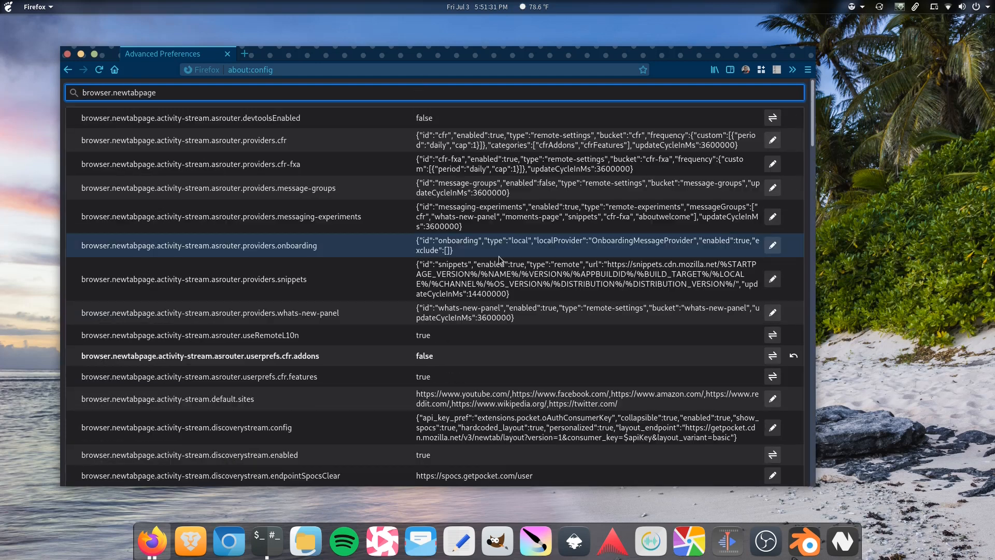
scroll(down, 3)
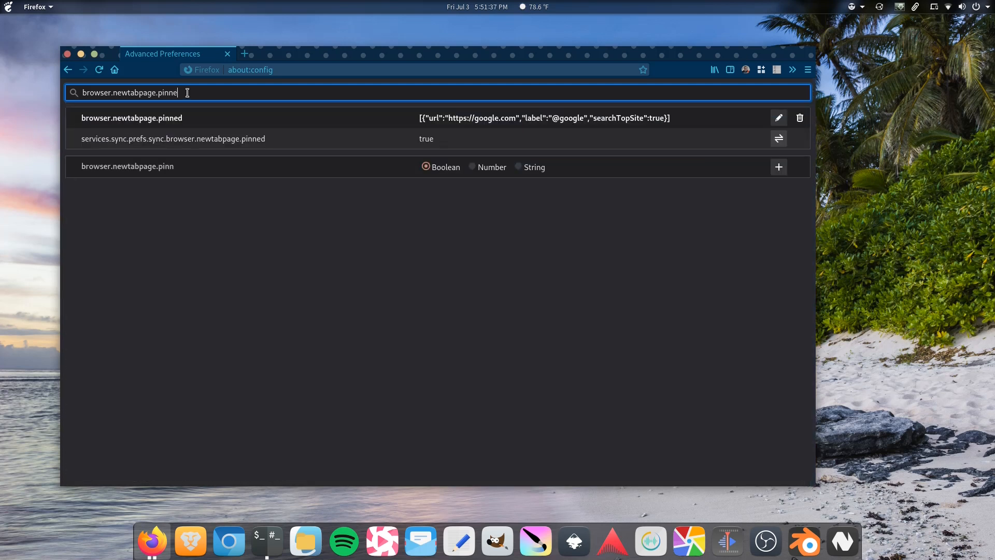
text(d)
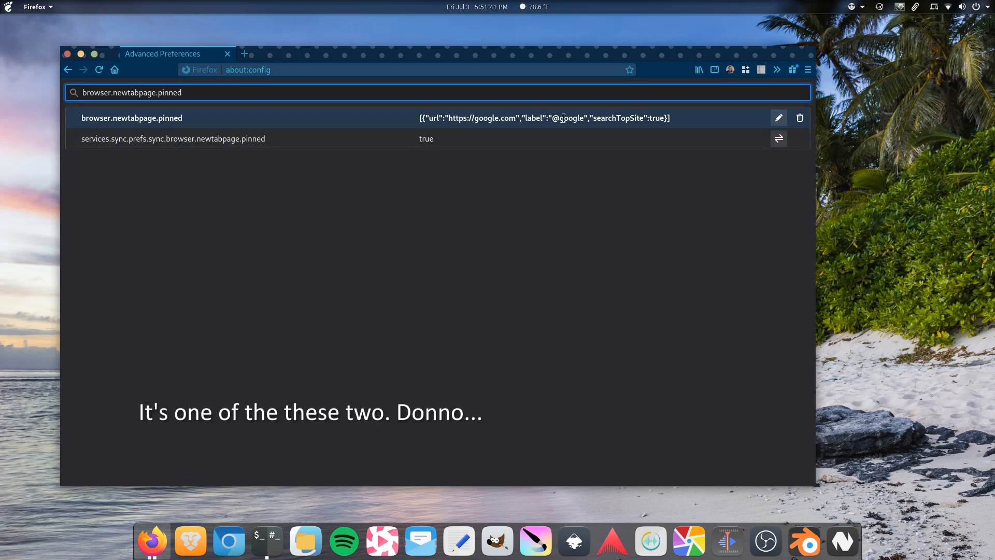
Delete the browser.newtabpage.pinned preference and confirm the new tab shows no pinned sites
click(779, 117)
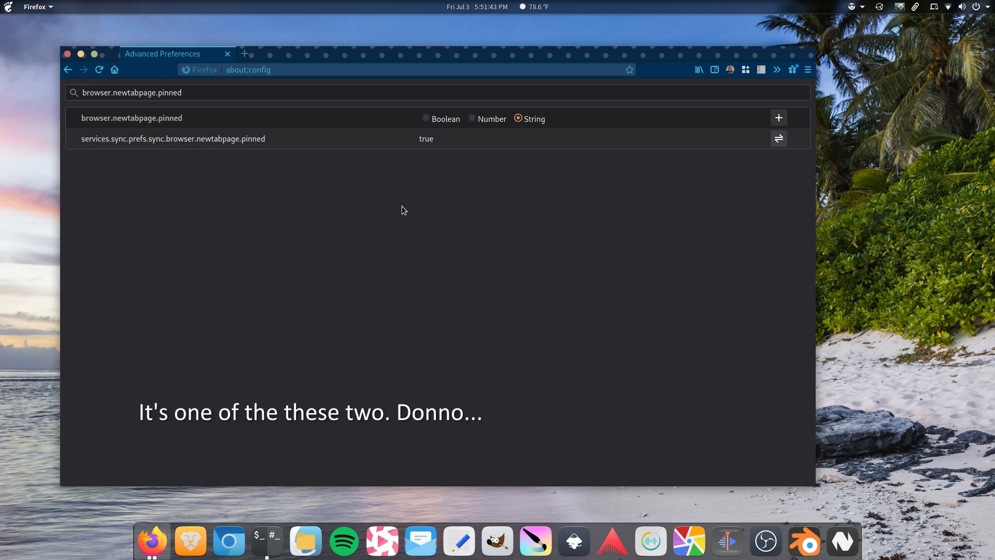
click(243, 54)
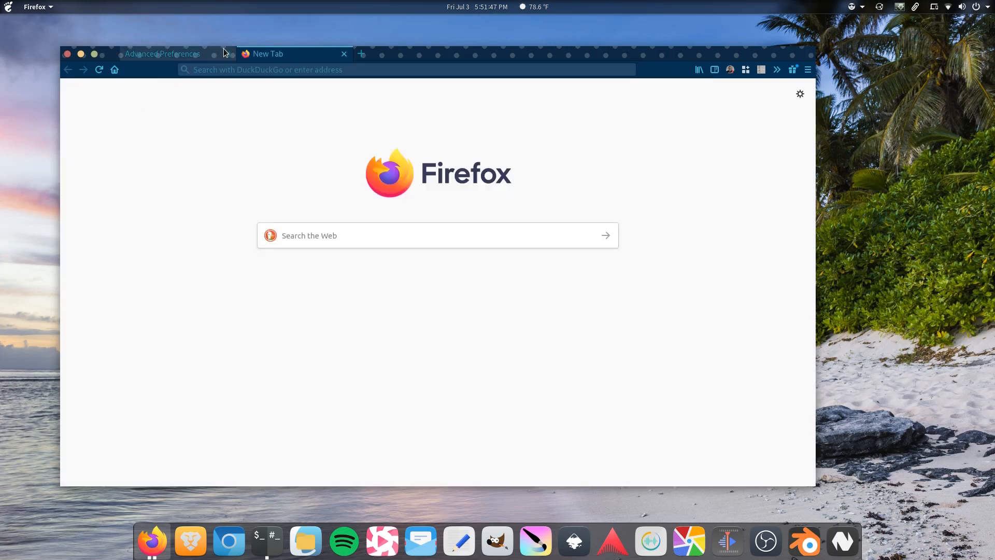
click(161, 54)
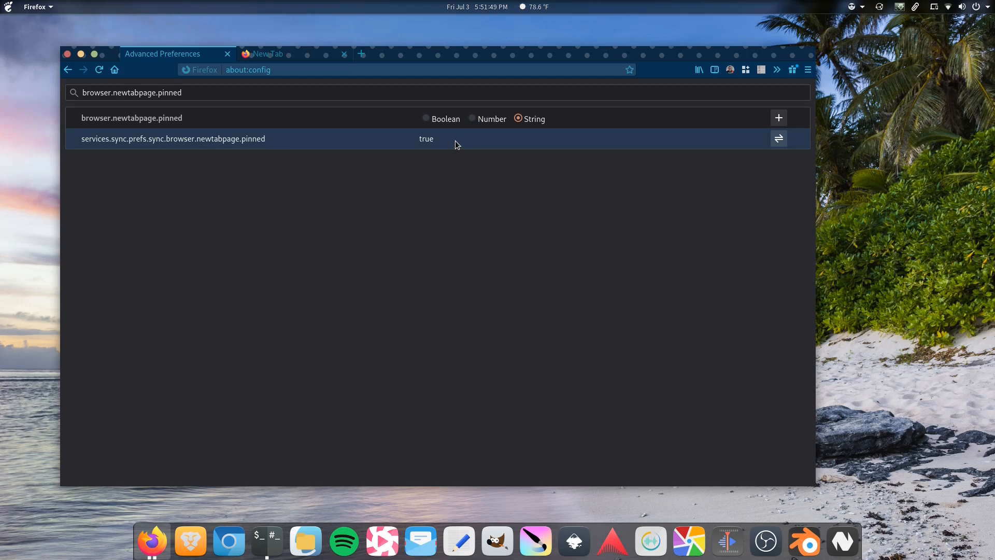
Quit Firefox and relaunch it from the dock
click(267, 54)
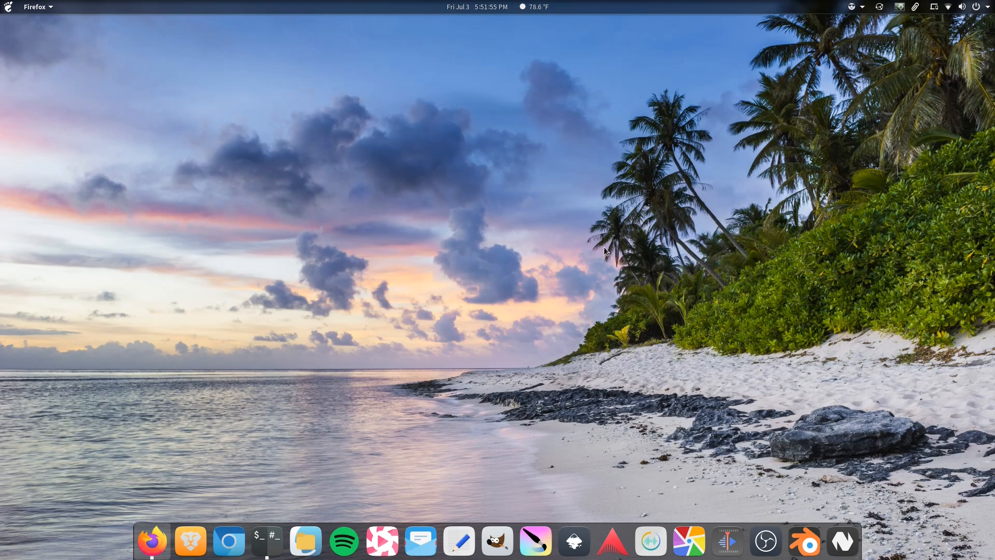
click(151, 541)
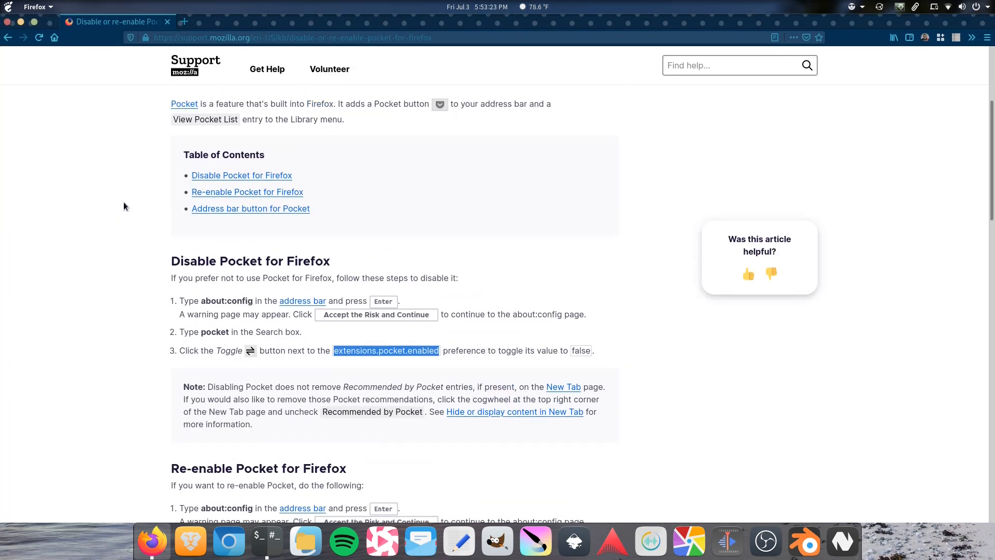
From the Pocket support article, load about:config in a new tab, reaching the caution warning
scroll(up, 3)
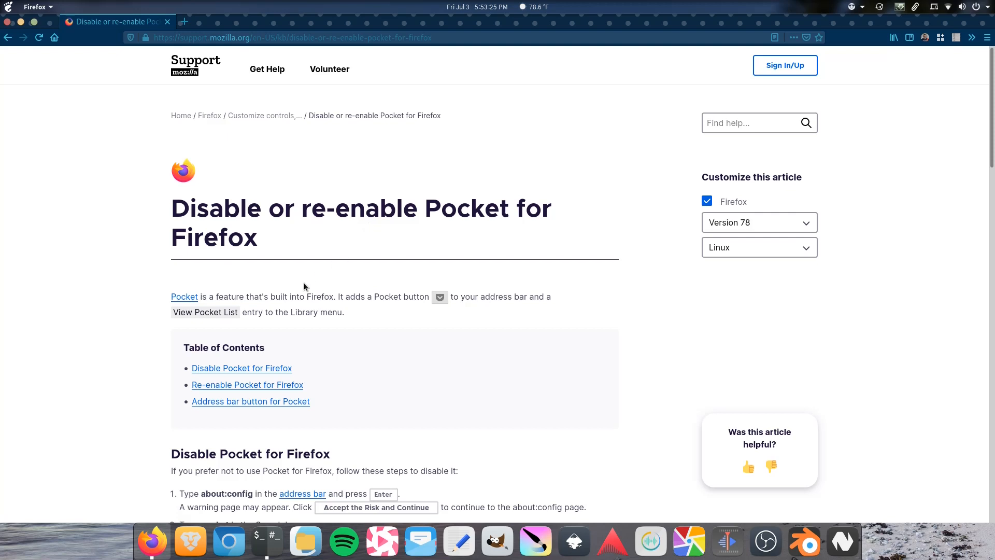
scroll(down, 3)
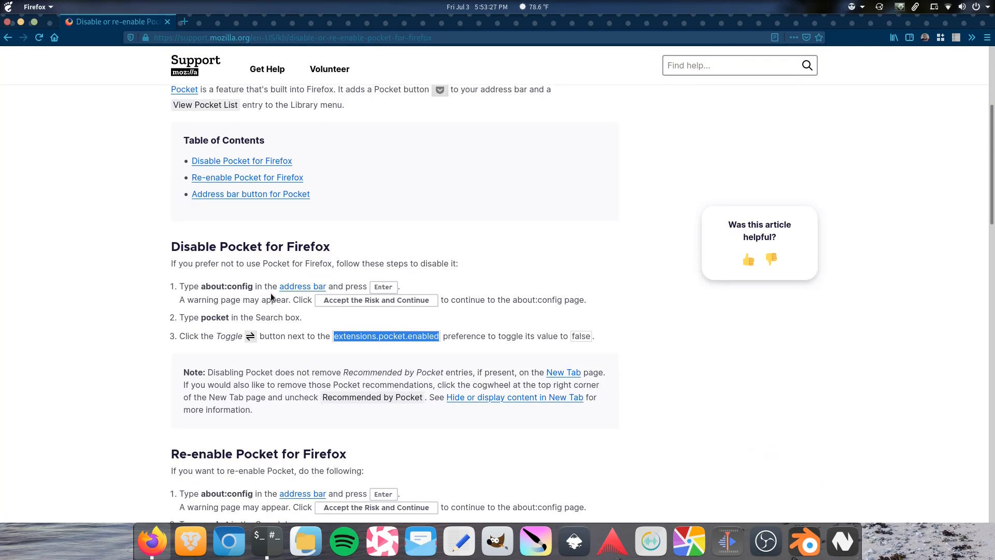
double_click(220, 286)
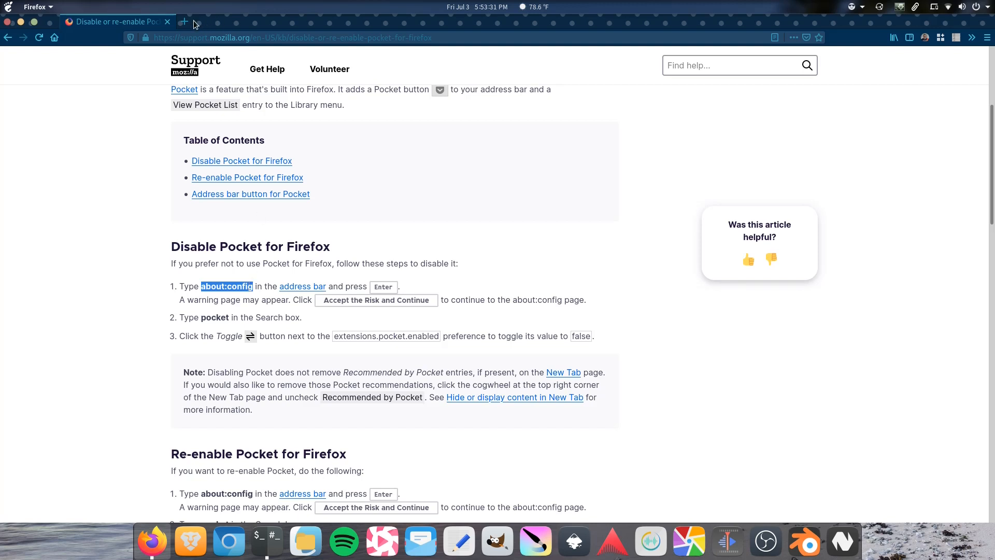
click(184, 21)
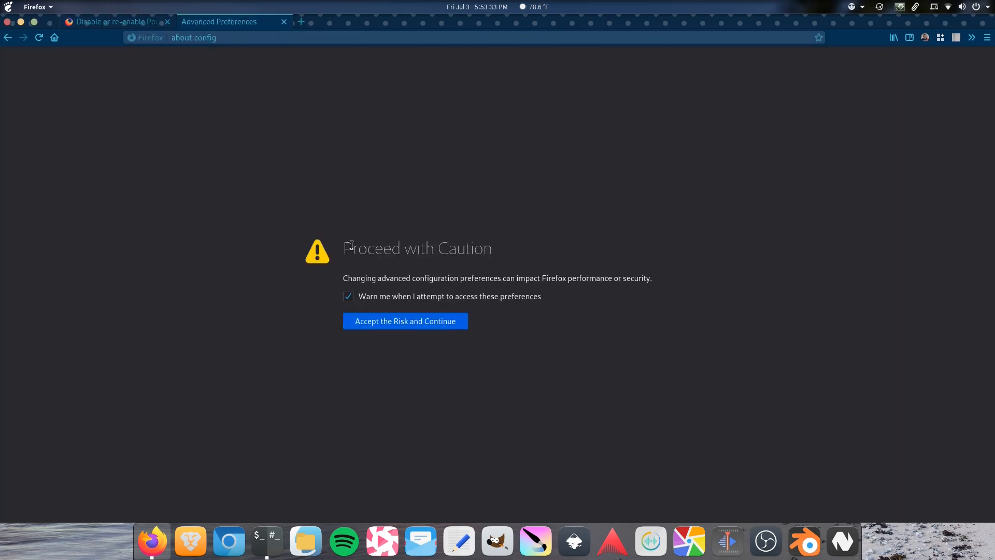
Accept the about:config risk warning and select extensions.pocket.enabled in the support article
click(405, 321)
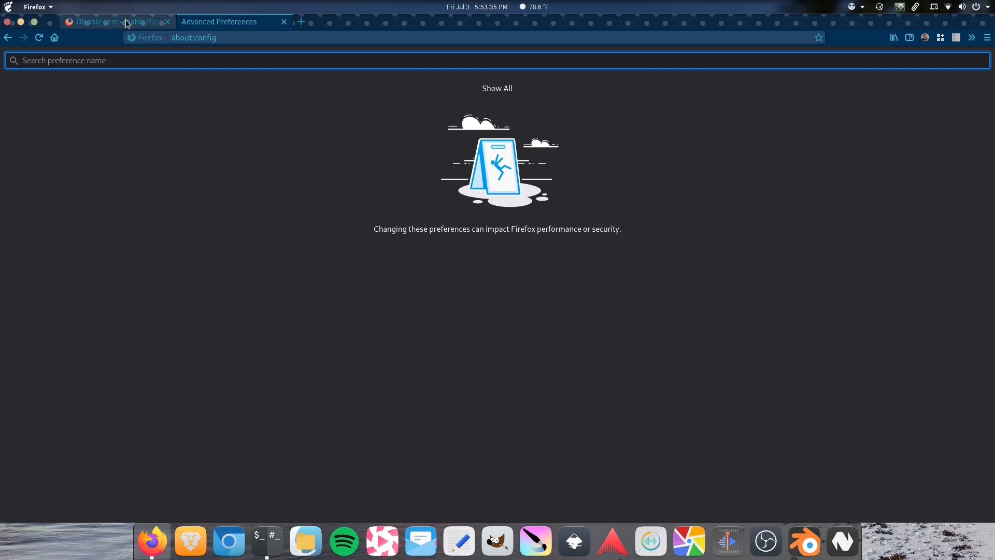
click(114, 20)
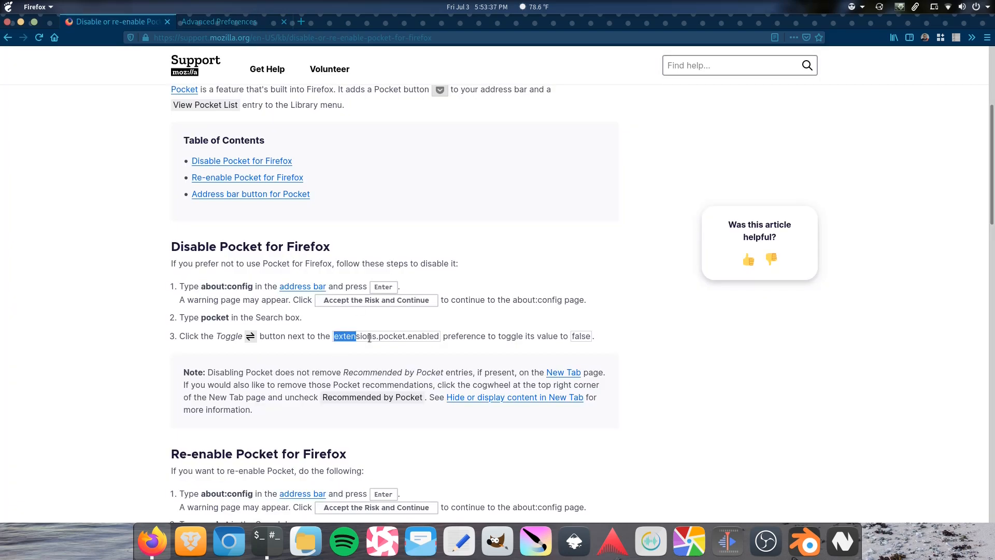
click(219, 22)
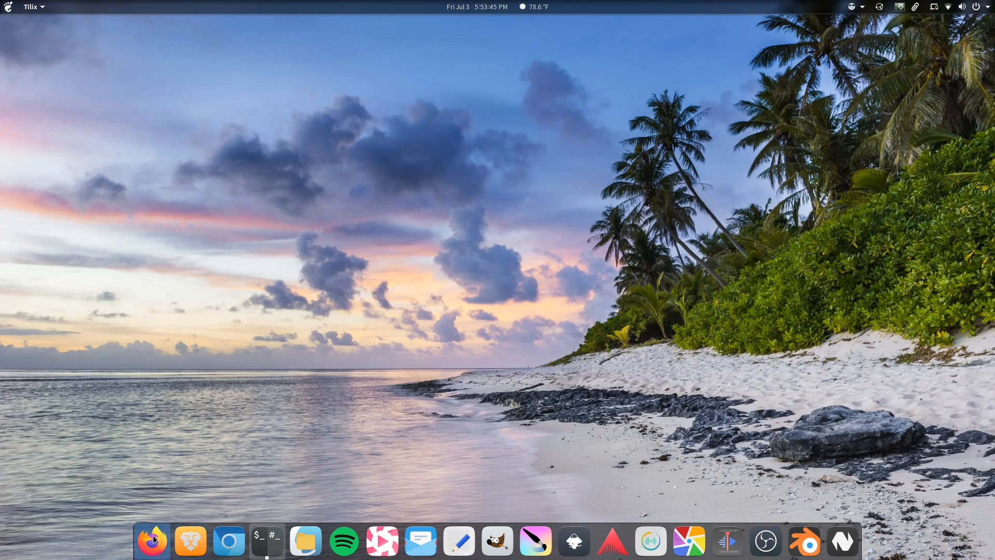
Relaunch Firefox from the dock and load mastodon.sdf.org from the clean New Tab page
click(151, 541)
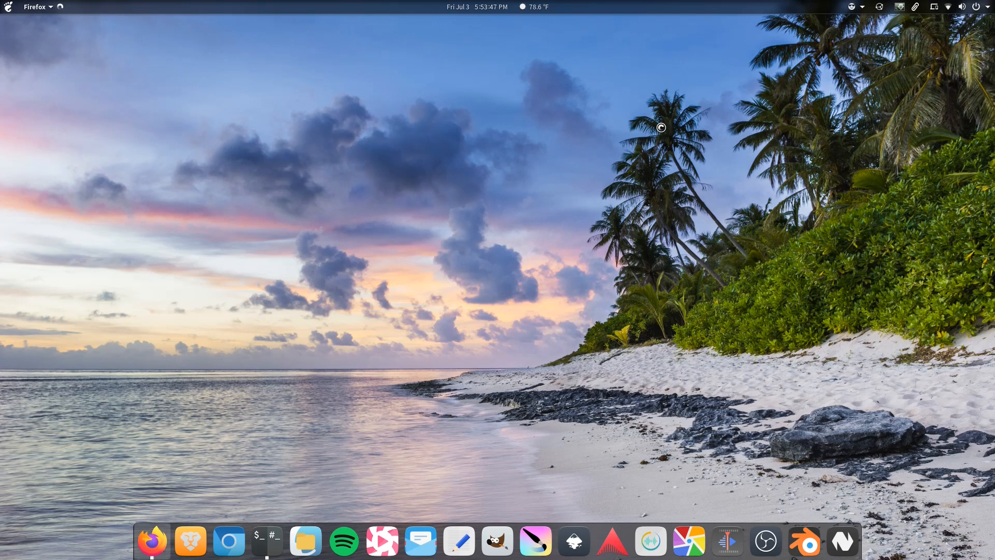
click(151, 541)
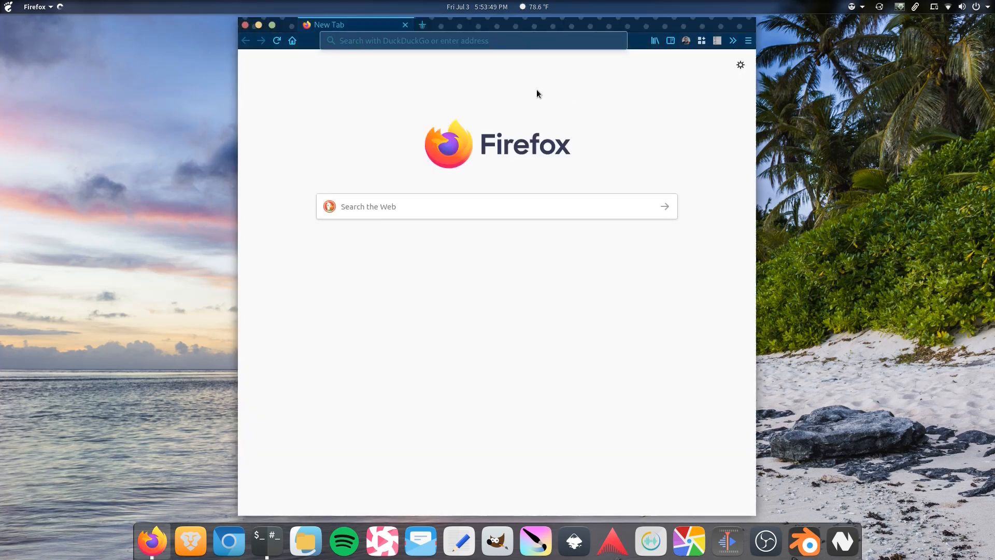
right_click(538, 93)
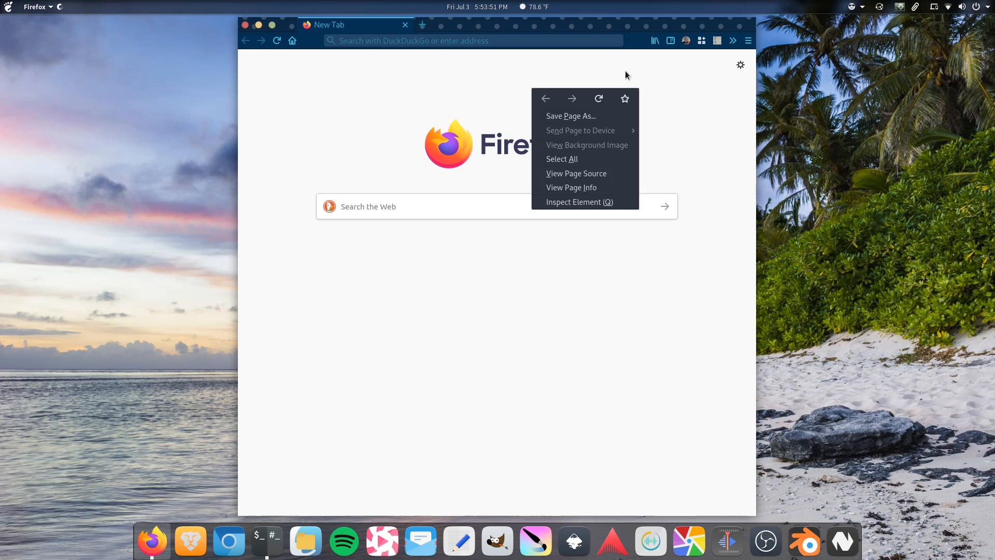
click(556, 63)
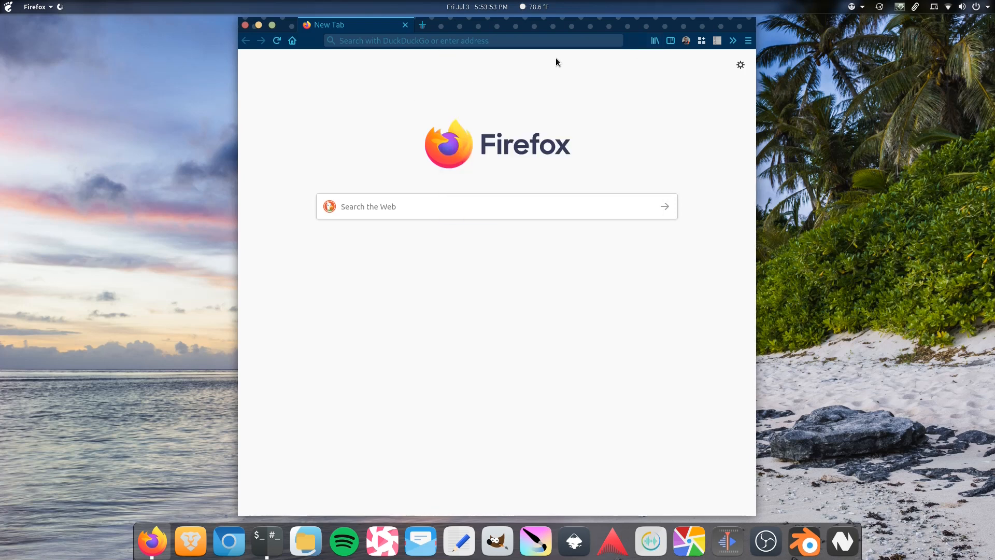
text(mastodon.sdf.org/web/timelines/home)
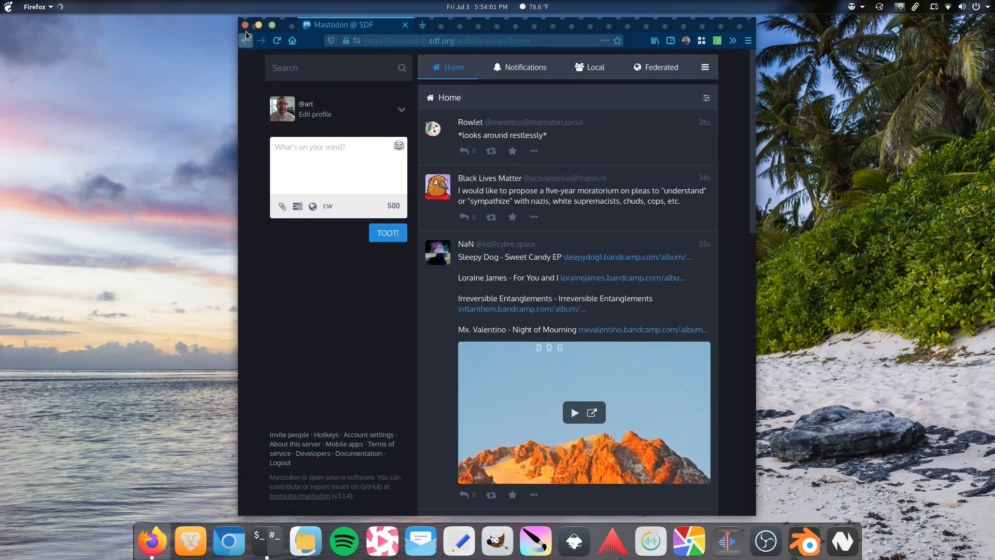
Close the Firefox window showing the Mastodon home timeline
click(241, 25)
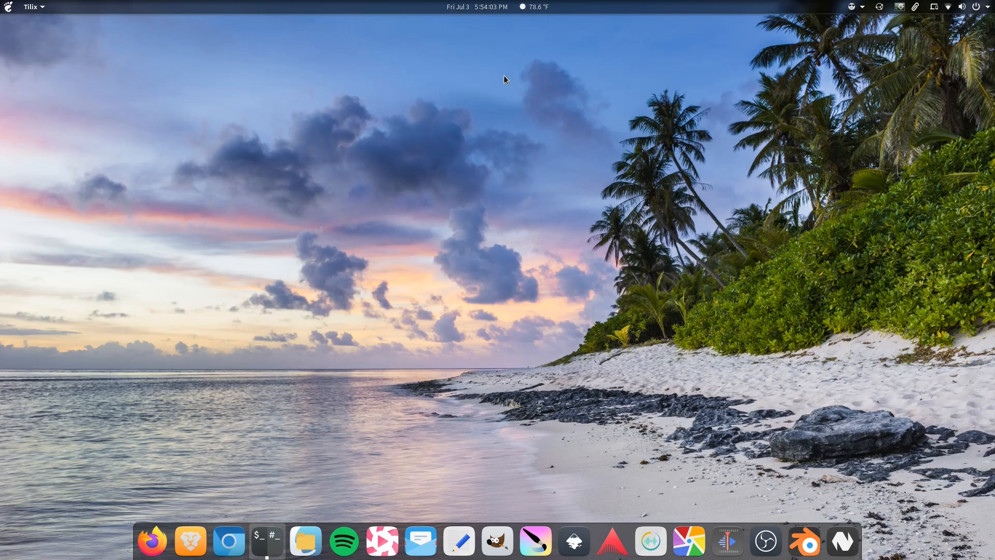